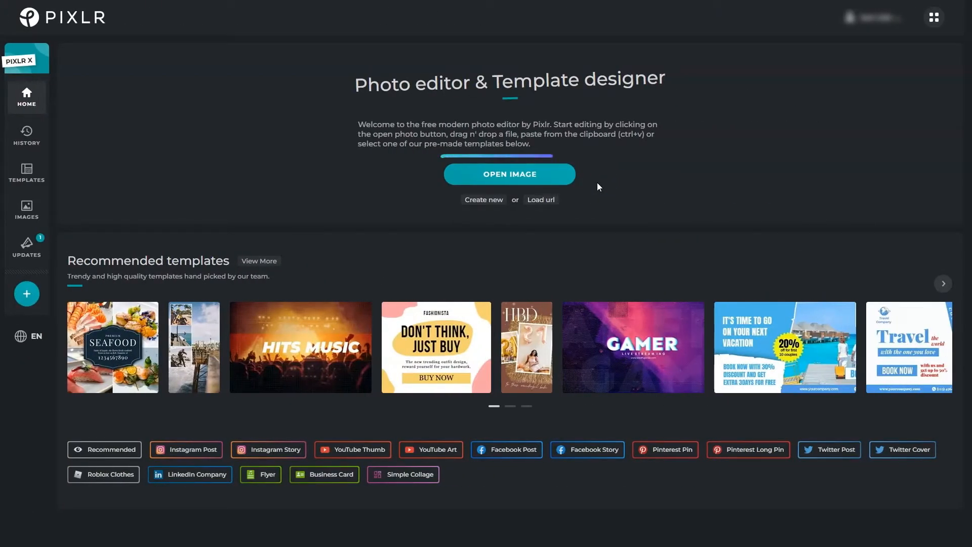
- Start opening an image and pick the hand-and-camera photo from the Opening Images folder
{"action": "left_click", "coordinate": [510, 174]}
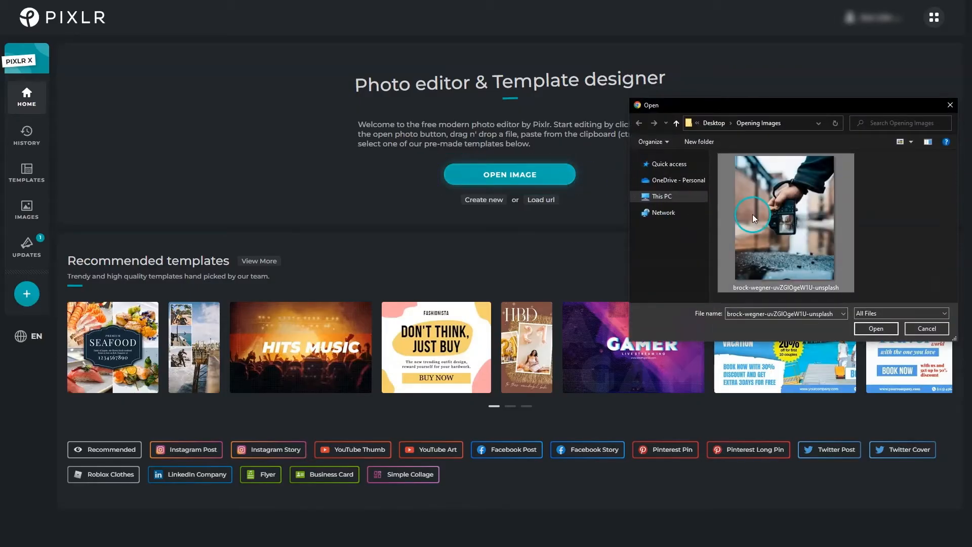
{"action": "left_click", "coordinate": [875, 328]}
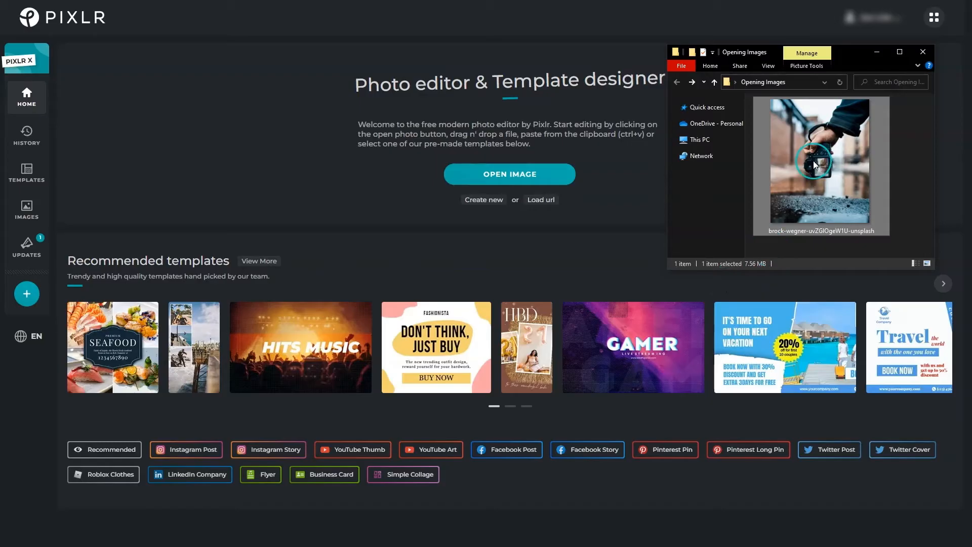
- Load the hand-and-camera photo into the editor pre-resized to Ultra HD, 3072 × 3840 px
{"action": "double_click", "coordinate": [819, 165]}
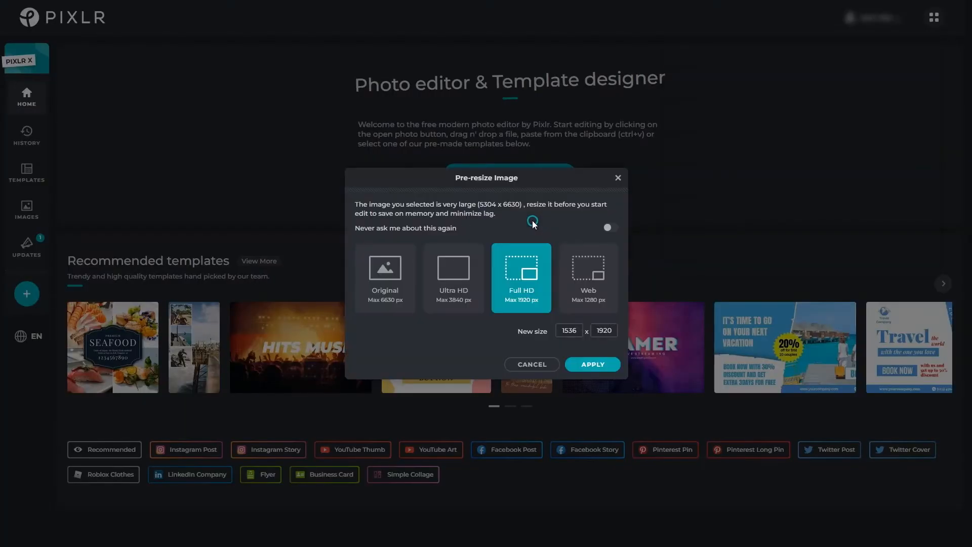
{"action": "left_click", "coordinate": [453, 278]}
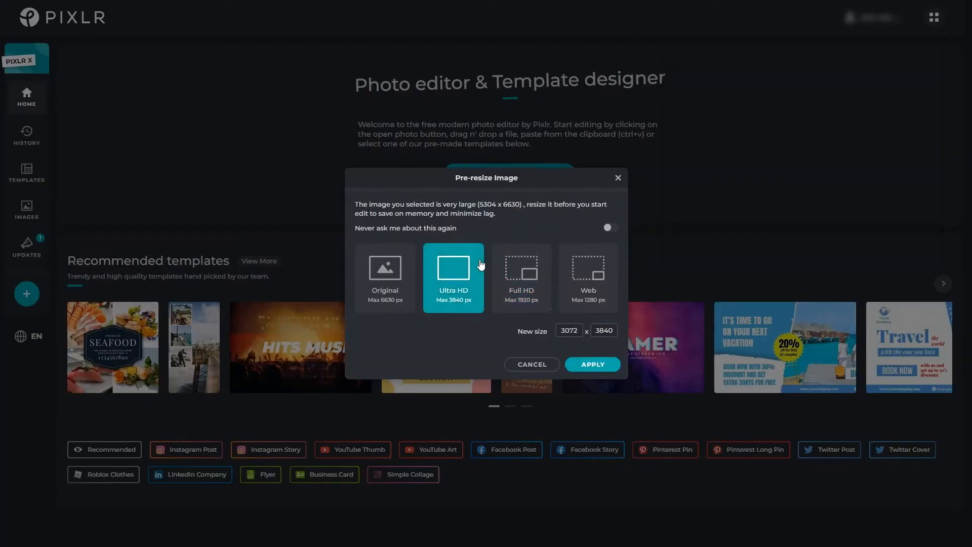
{"action": "left_click", "coordinate": [591, 364]}
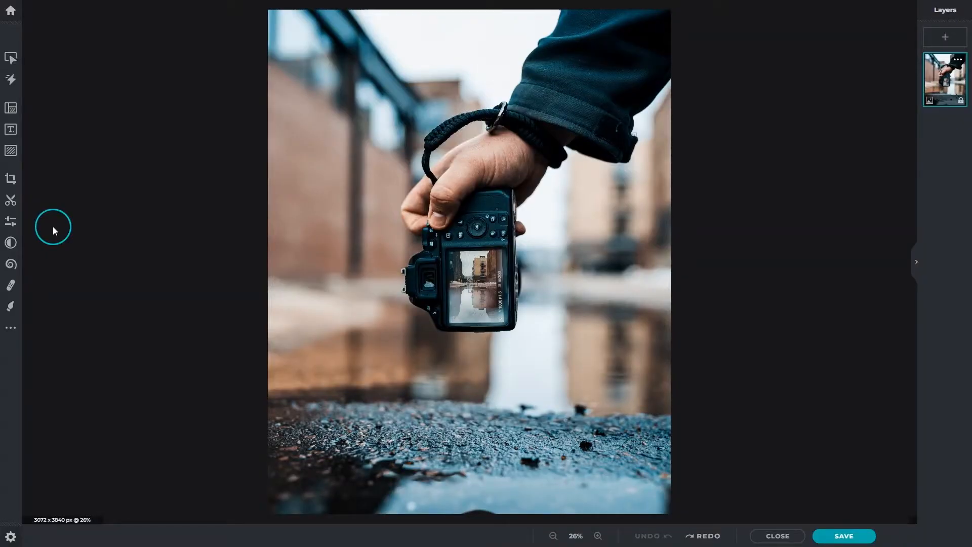
{"action": "mouse_move", "coordinate": [11, 210]}
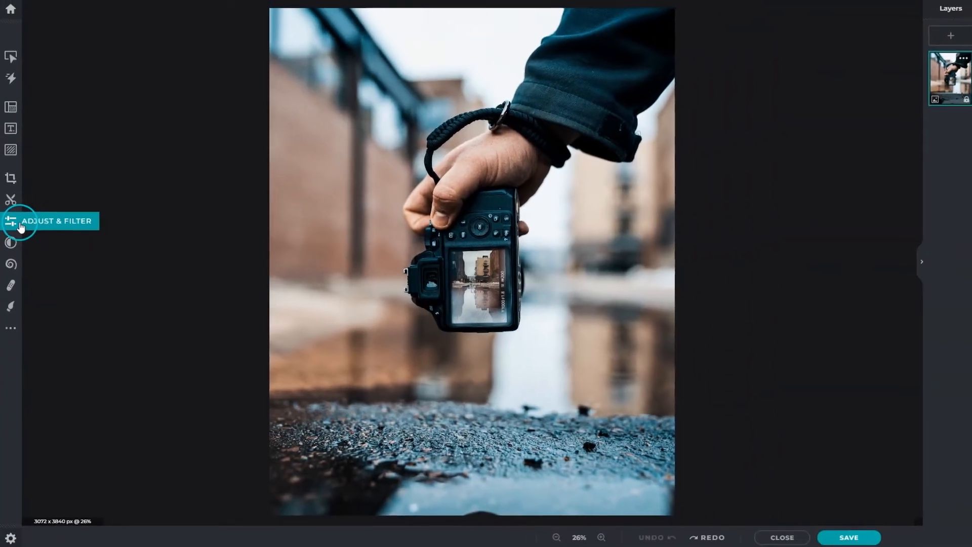
- Show the Adjust & Filter panel with its Color, Light, Details, Scene, Toning and Fill groups
{"action": "left_click", "coordinate": [10, 220]}
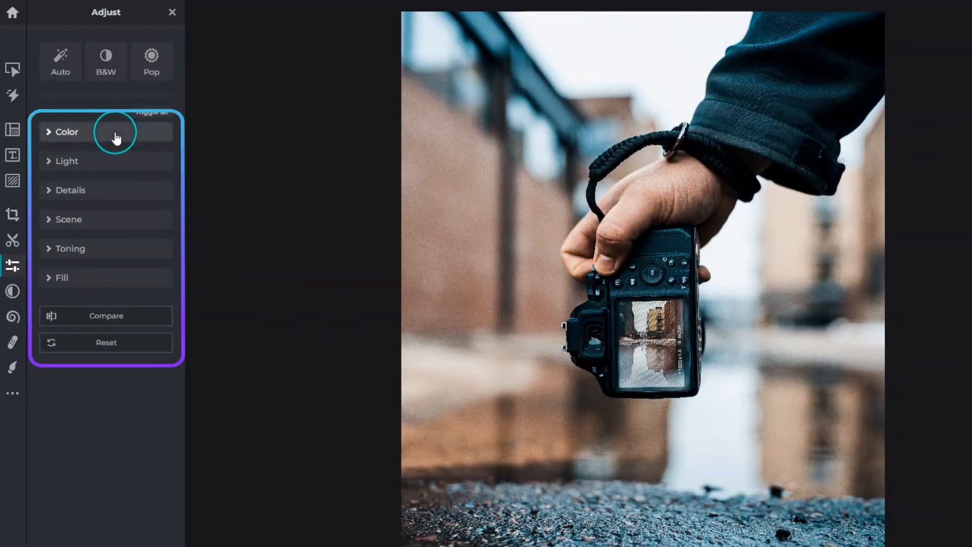
{"action": "mouse_move", "coordinate": [120, 182]}
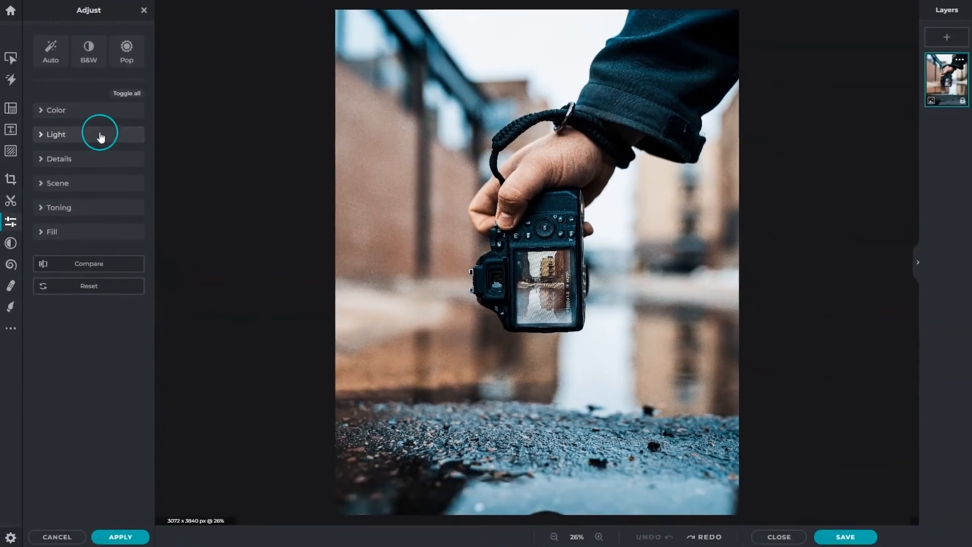
- Raise the photo's Vibrance with the Color slider and apply the adjustment
{"action": "left_click", "coordinate": [56, 110]}
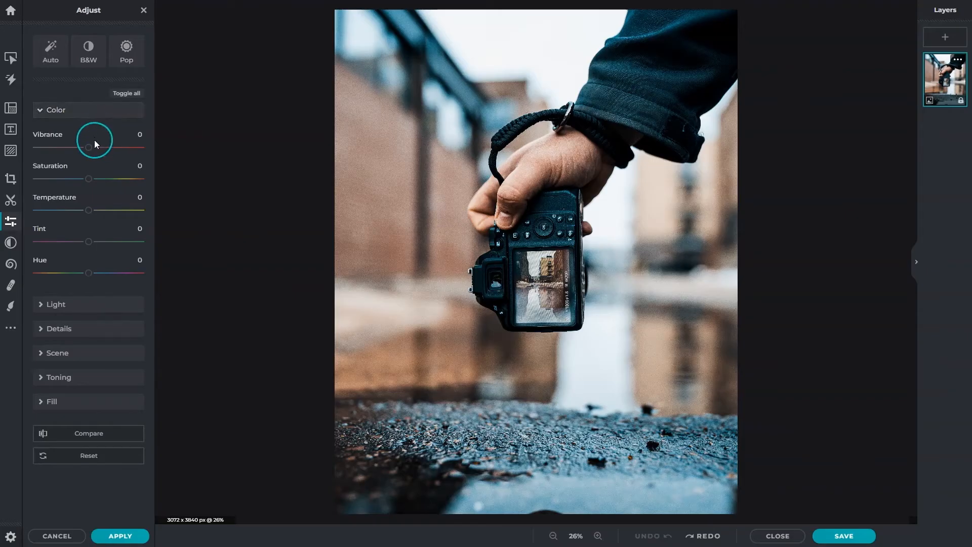
{"action": "left_click_drag", "start_coordinate": [89, 147], "coordinate": [112, 148]}
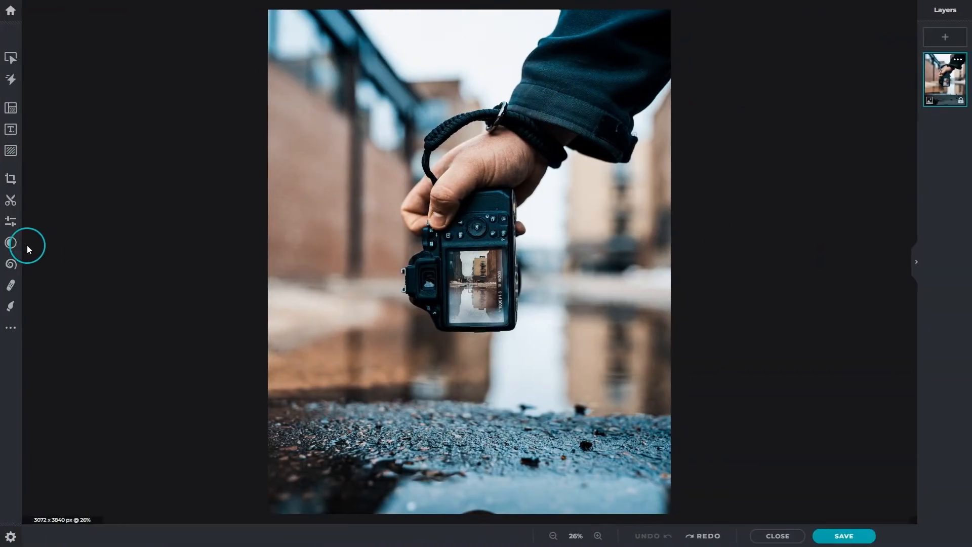
- Show an effect category's presets (Cement, Style, Mold, Shimmer, Stalker) as previews of the photo
{"action": "left_click", "coordinate": [10, 242]}
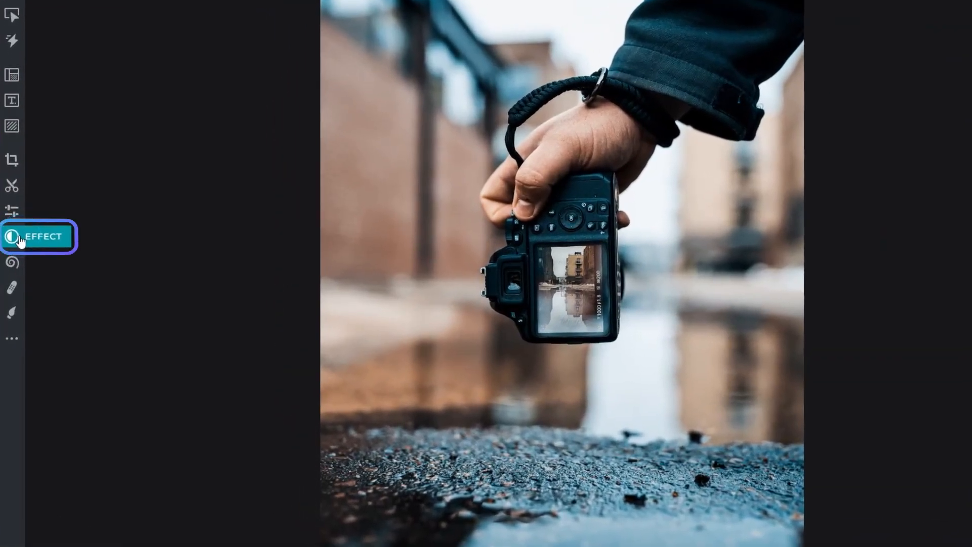
{"action": "left_click", "coordinate": [12, 236]}
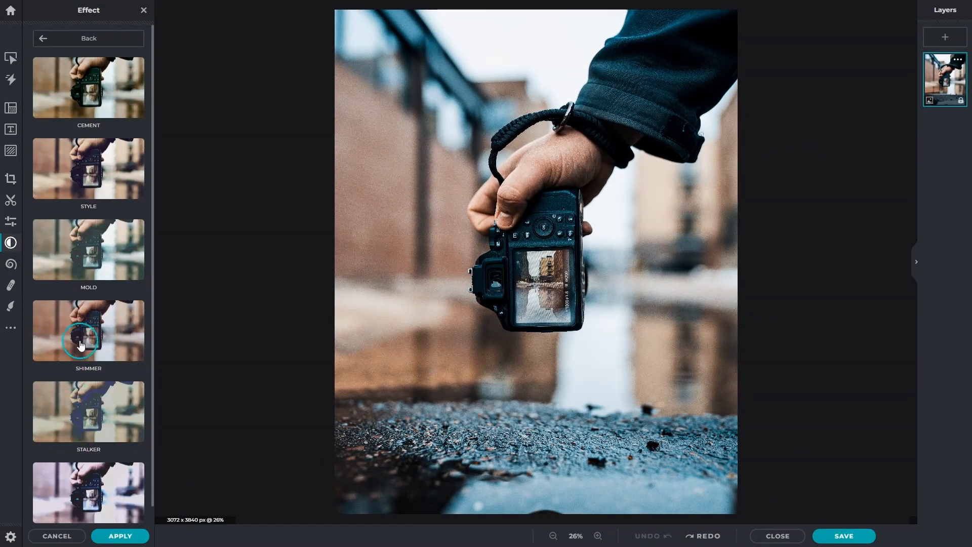
{"action": "mouse_move", "coordinate": [122, 97]}
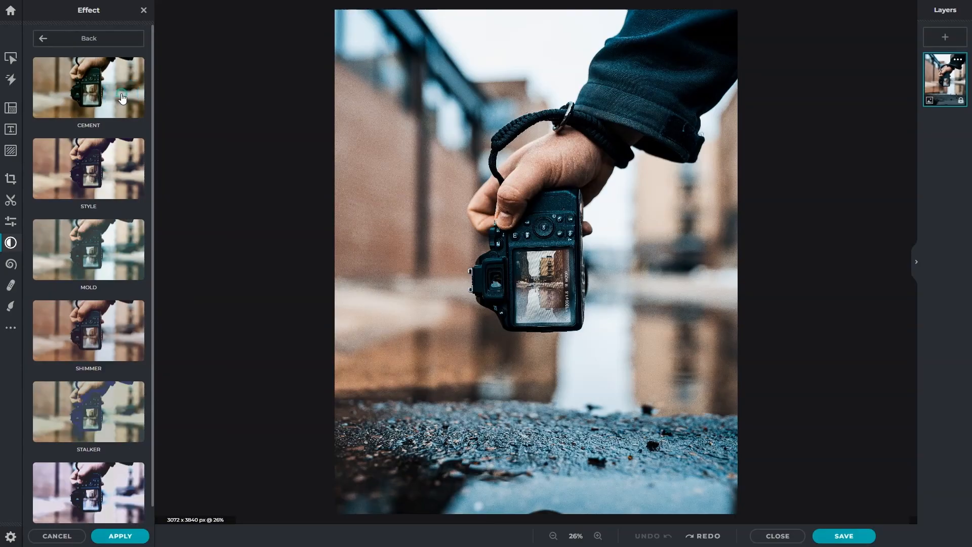